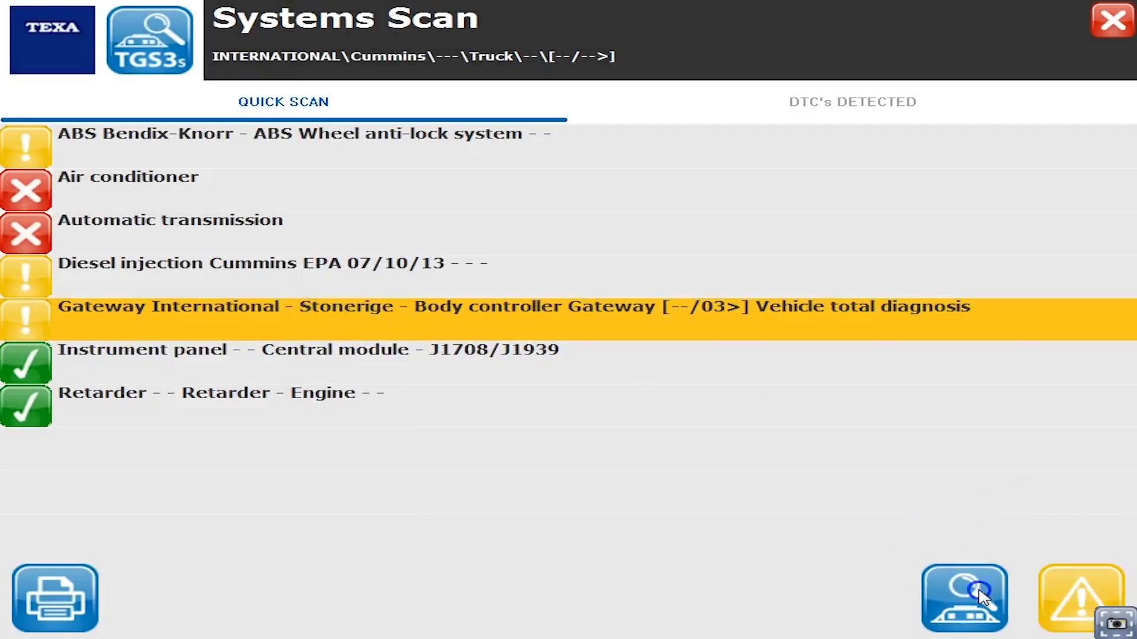
Step: Launch self-diagnosis on the International Stoneridge body controller gateway from Systems Scan
click(963, 598)
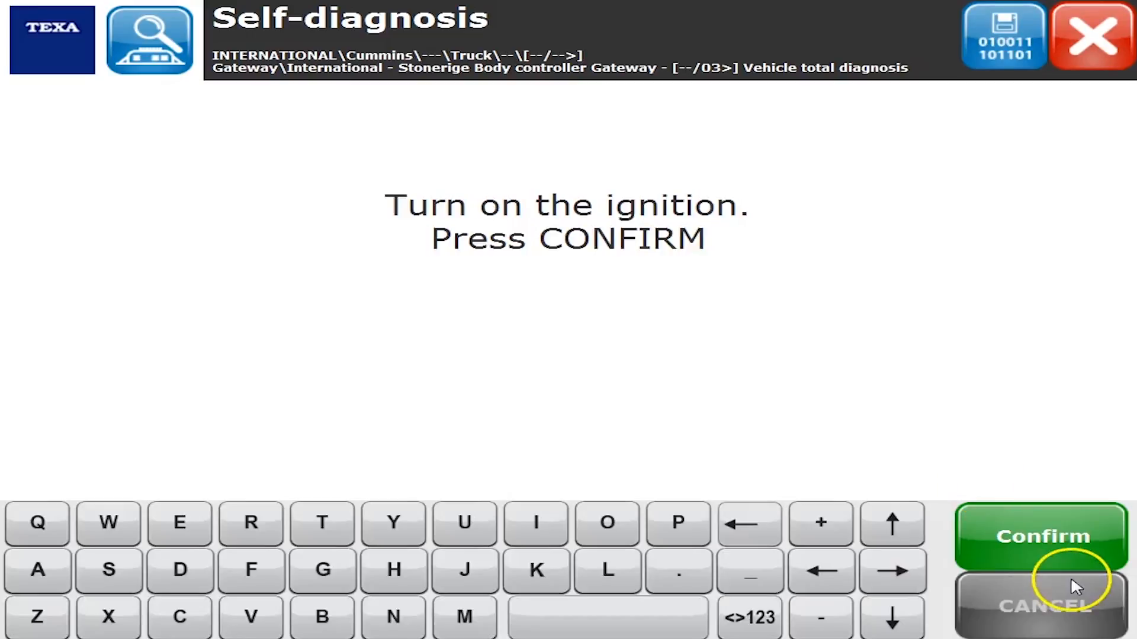
Step: Confirm ignition on and the parameters notice to reach stored faults like coolant temperature
click(1041, 536)
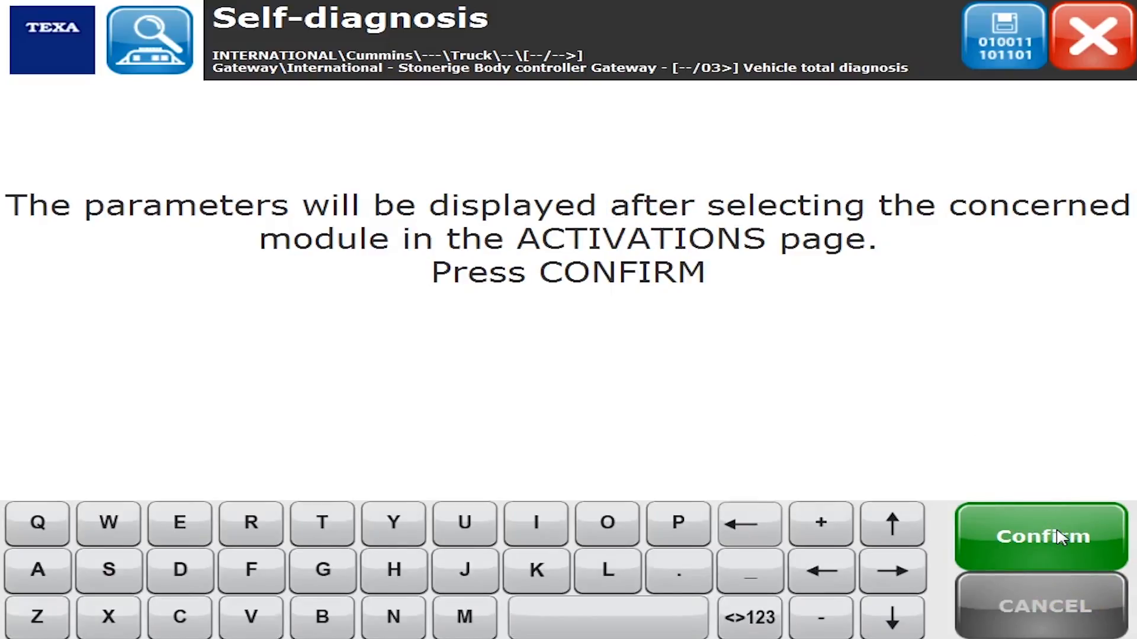
click(1042, 537)
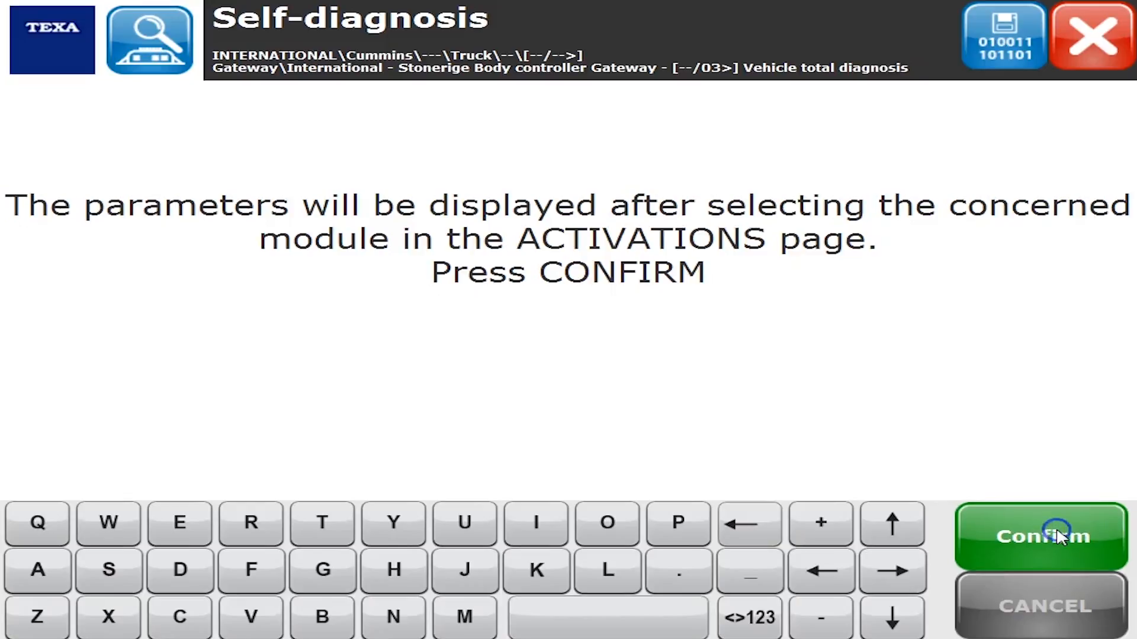
click(1041, 535)
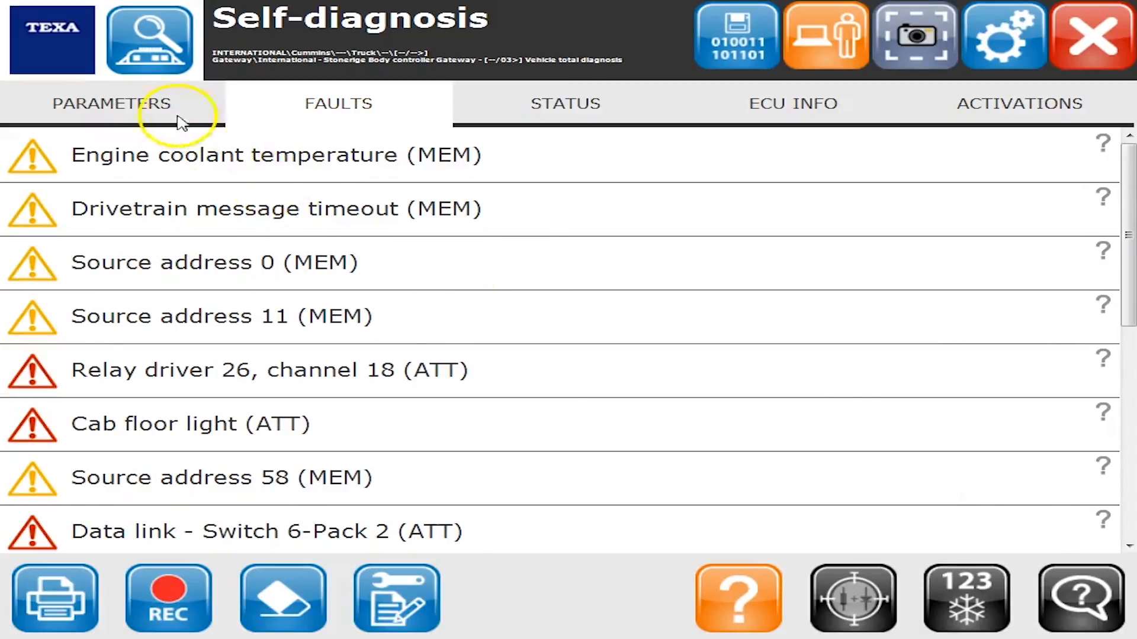
Step: Browse live parameters to the list end: switch states, 12 V battery, 99% fuel
click(111, 103)
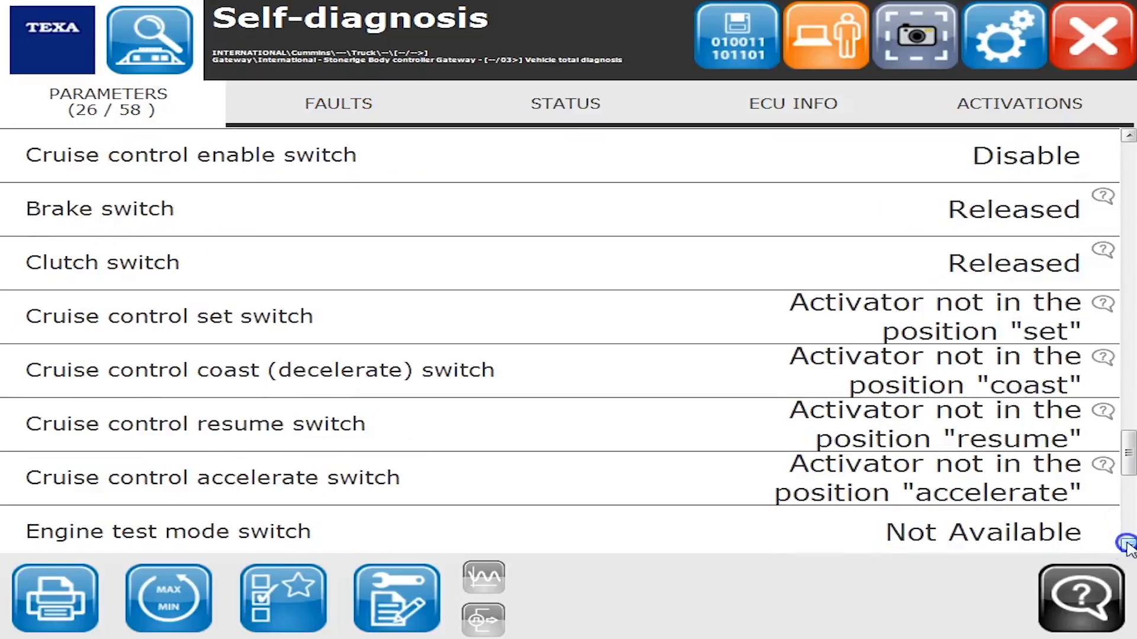
scroll(down, 3)
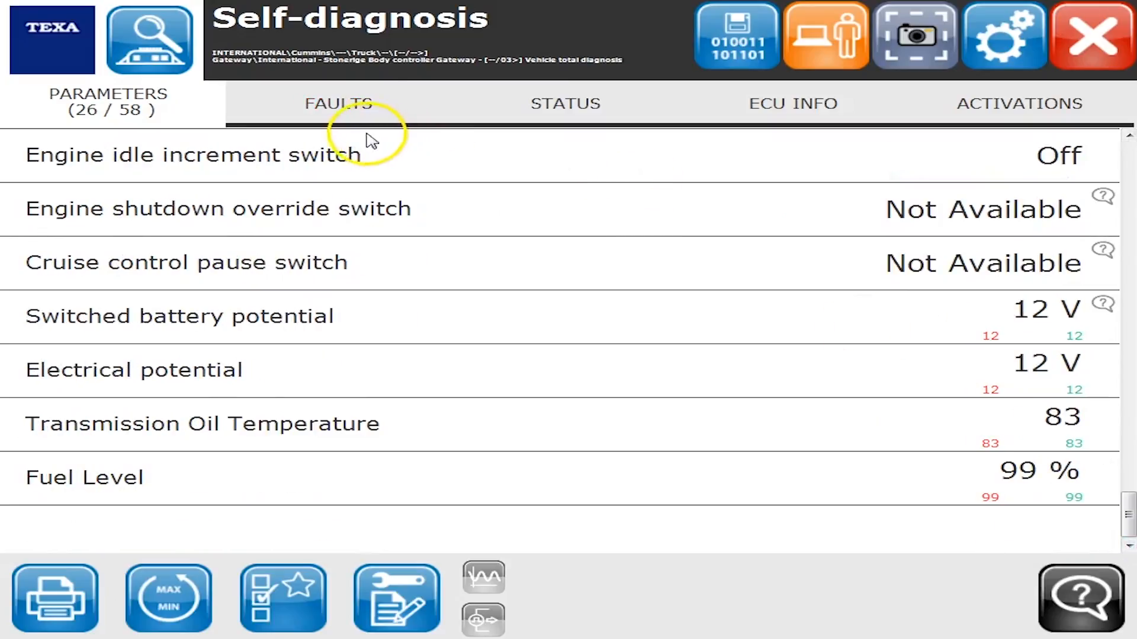
Step: View and close SPN/FMI details for the out-of-calibration and SPN 3979 open-circuit faults
click(338, 103)
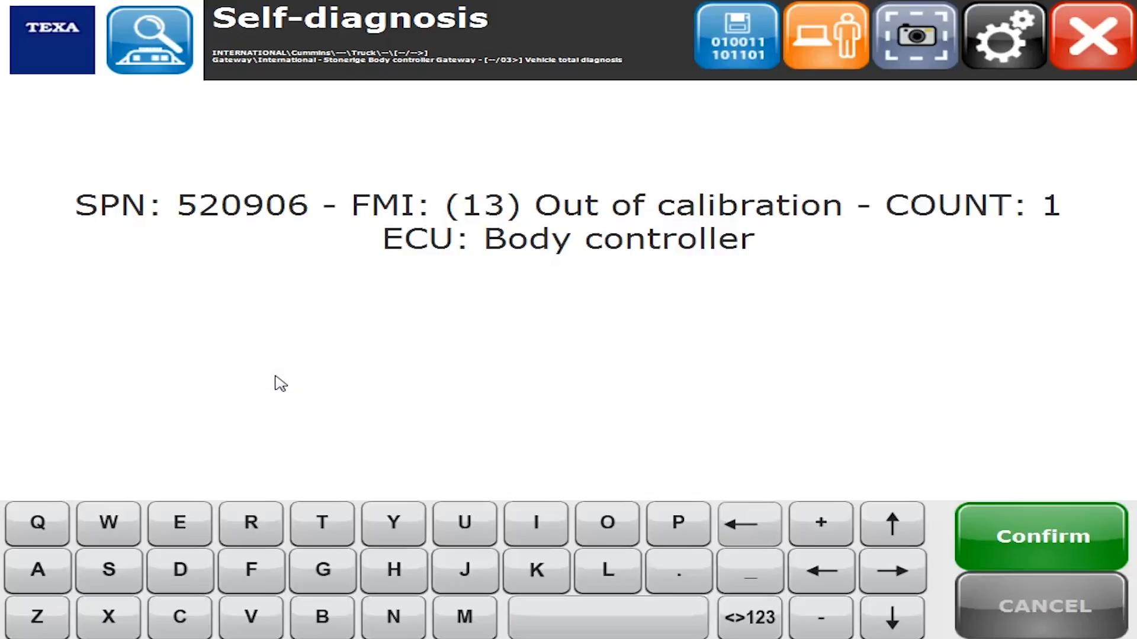
mouse_move(954, 470)
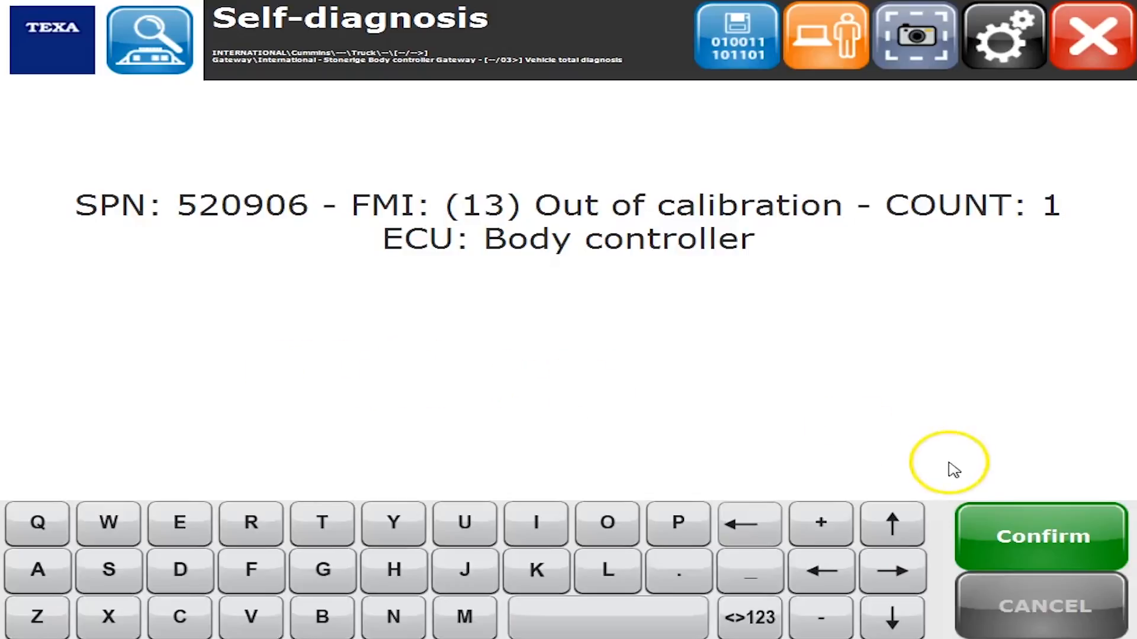
click(1040, 536)
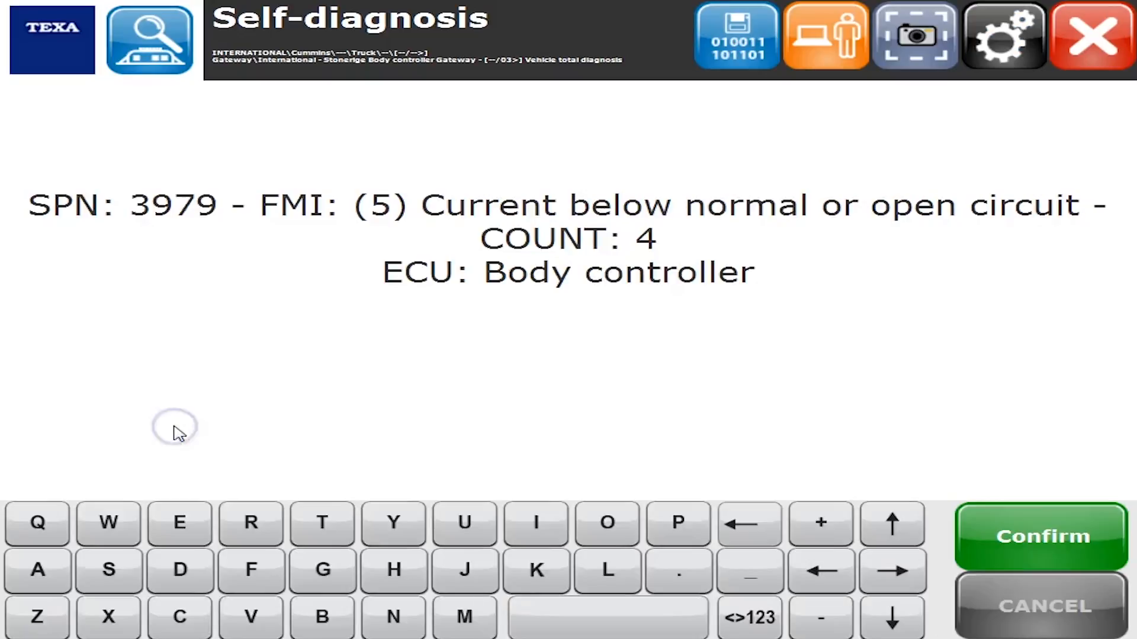
mouse_move(823, 453)
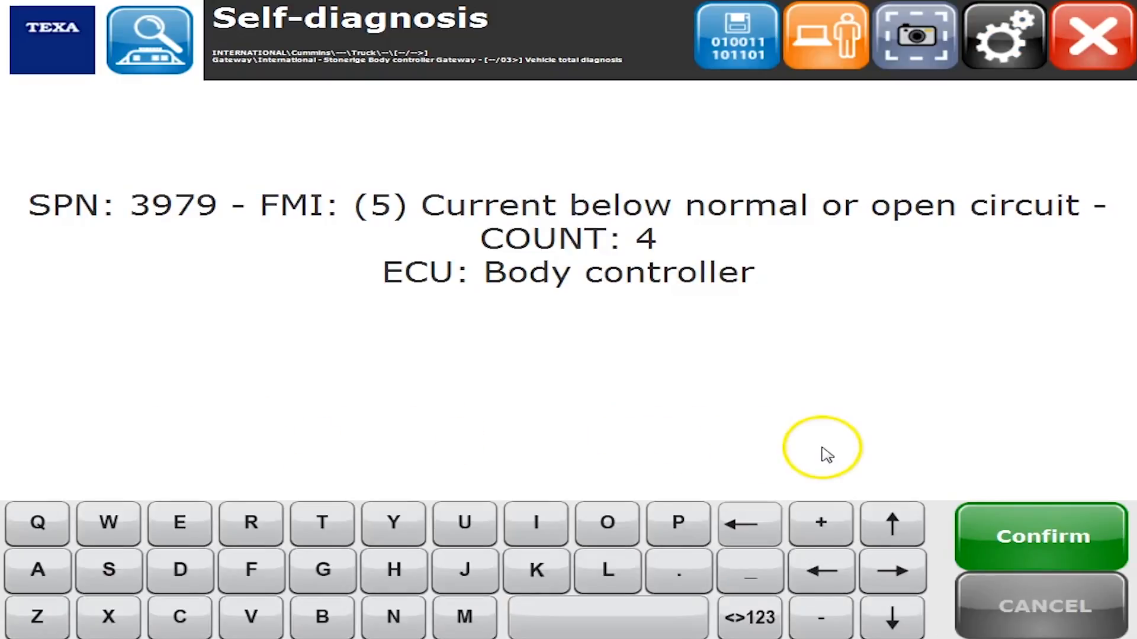
click(1039, 536)
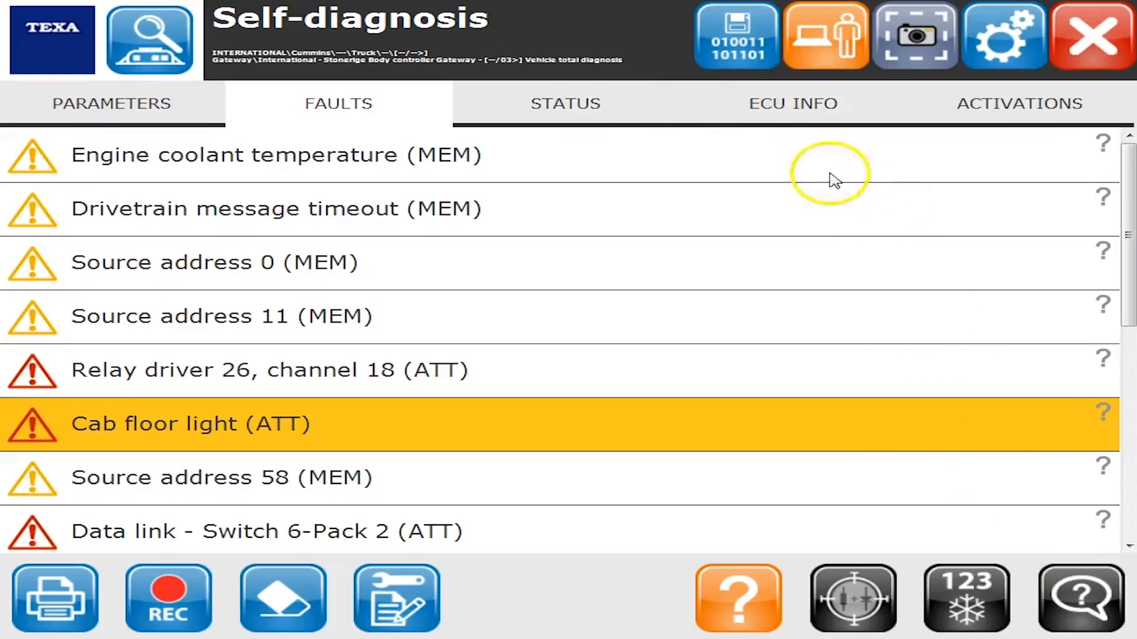
Step: View the status, ECU info and activations pages, then ask to end ECU communication
click(565, 103)
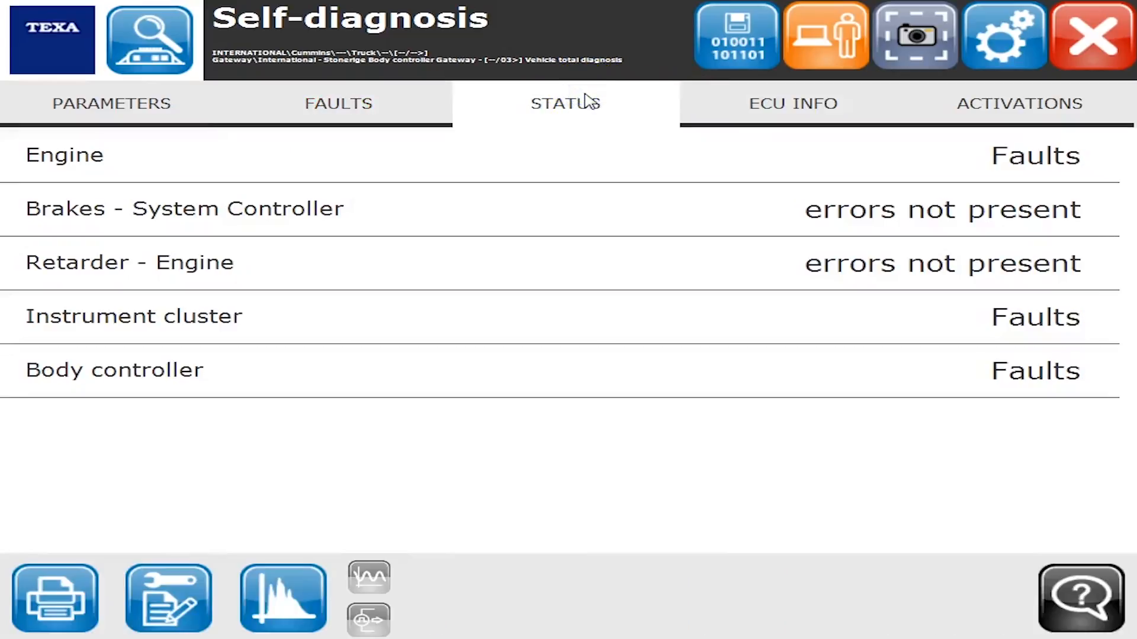
mouse_move(793, 112)
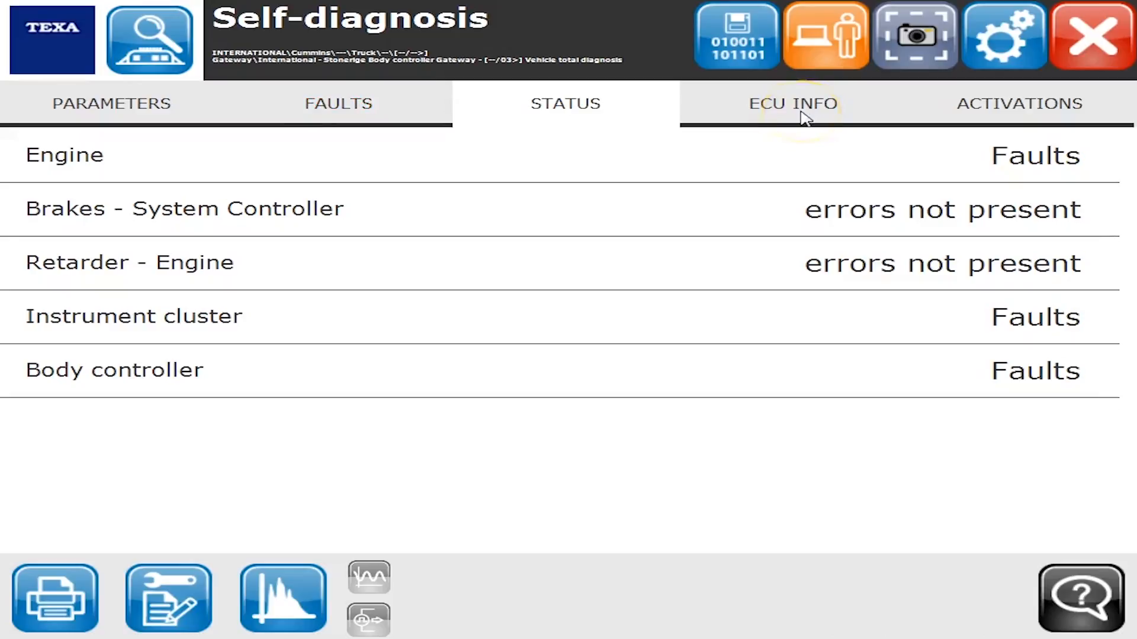
click(793, 103)
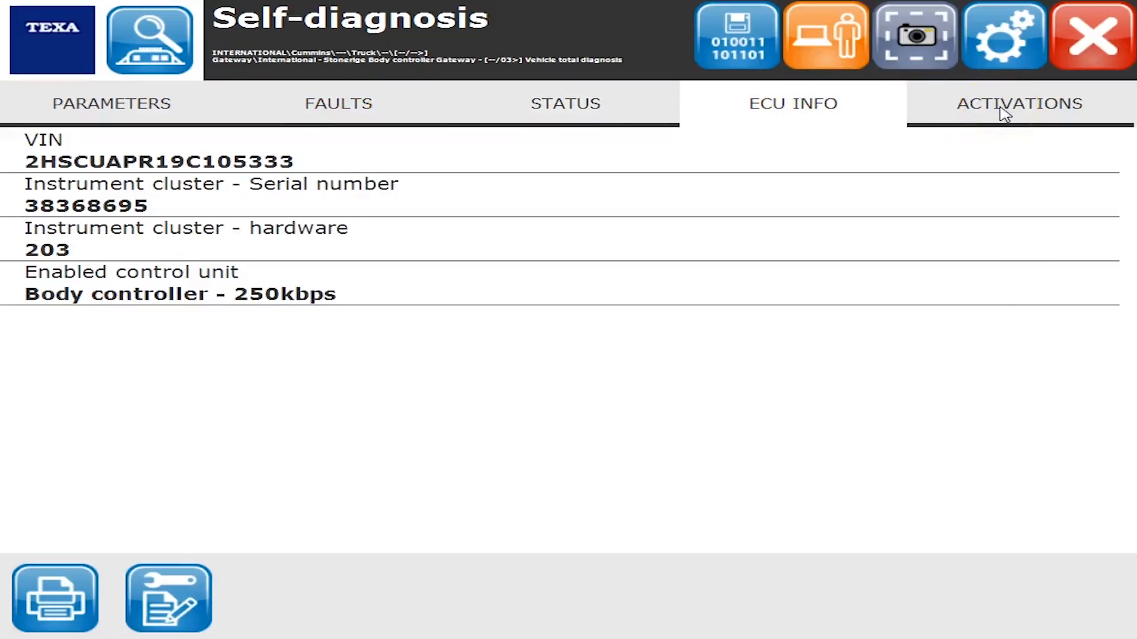
click(1018, 103)
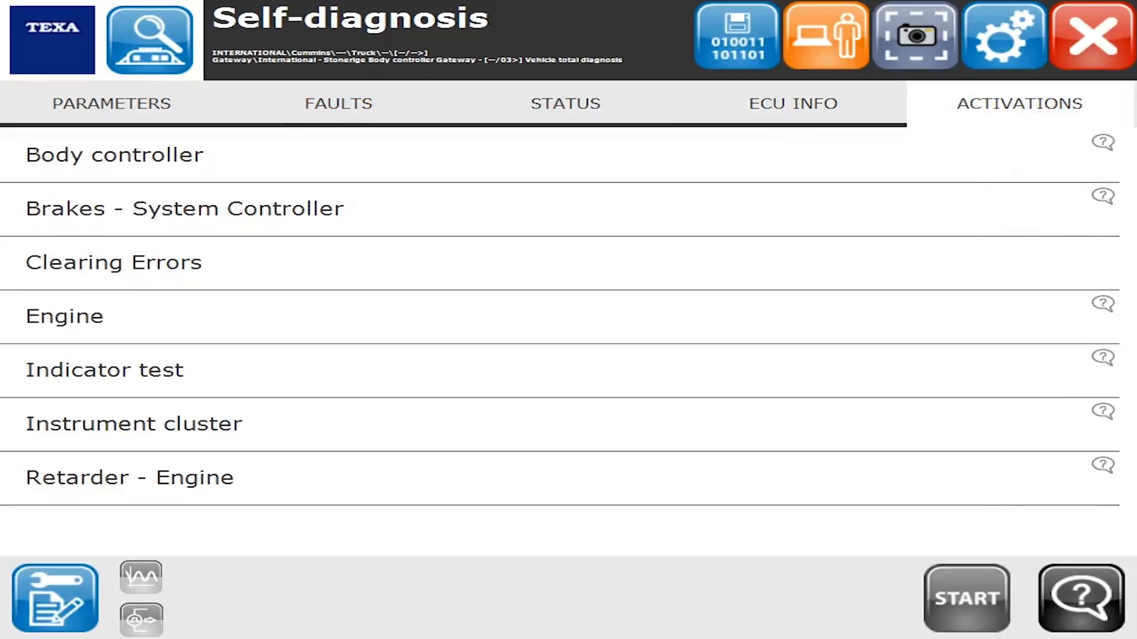
click(1093, 36)
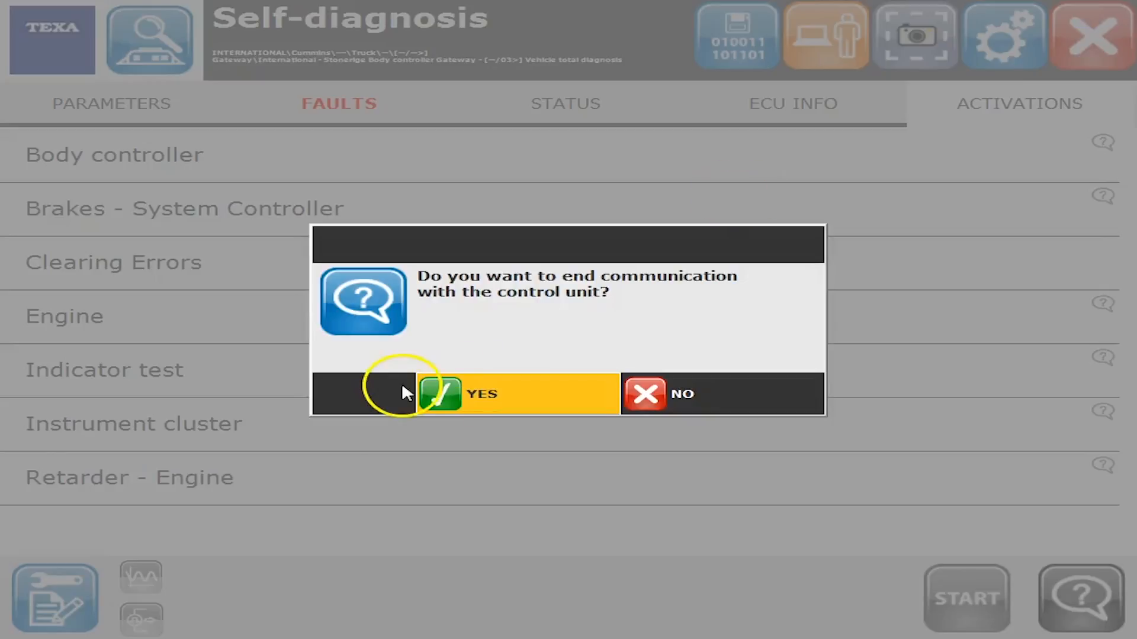